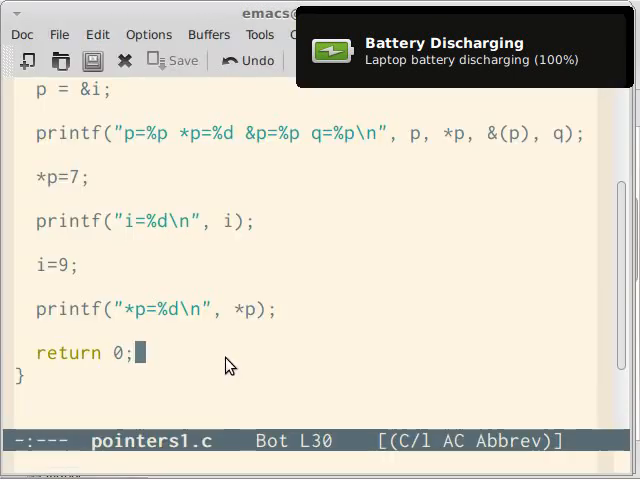
# Scroll through the pointers1.c source from the top of main downward.
pyautogui.press('Up')
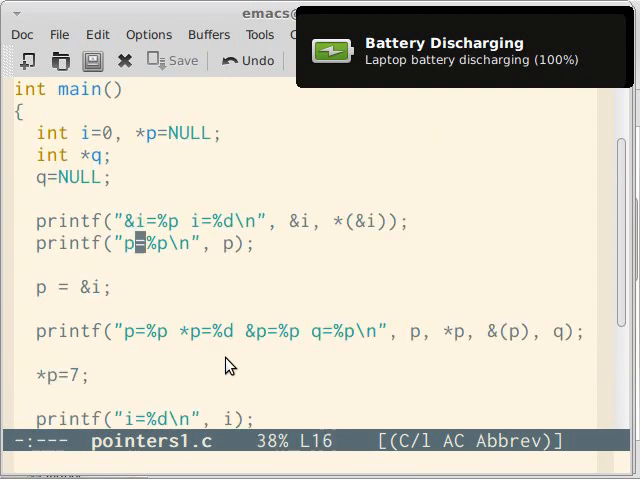
pyautogui.scroll(-3)
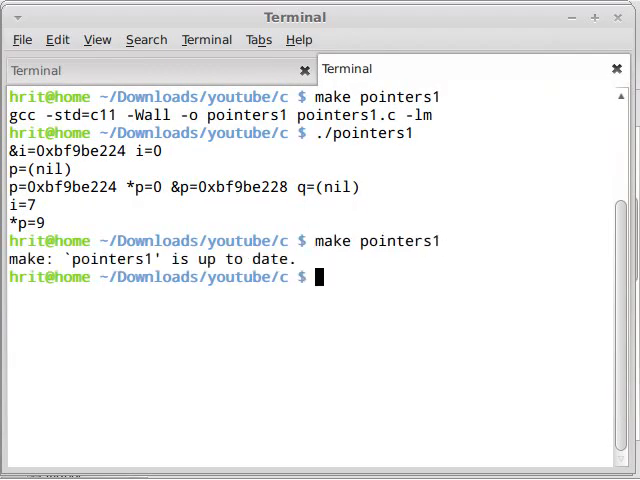
# Run ./pointers1 again in the terminal to compare the printed addresses.
pyautogui.write('./pointers1')
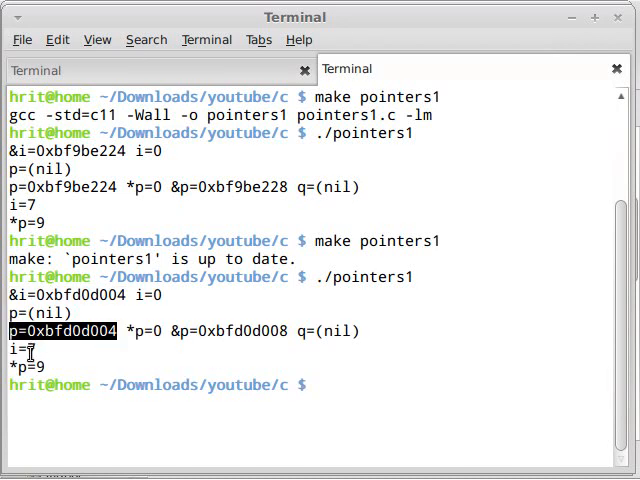
pyautogui.moveTo(320, 385)
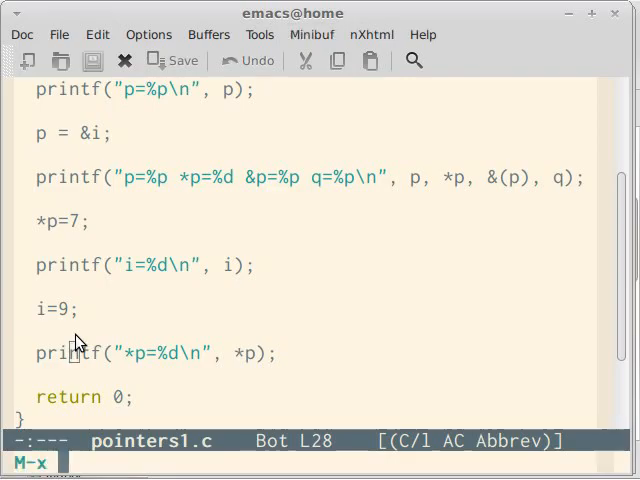
# Run M-x man and request the 3 malloc manual entry.
pyautogui.write('man')
pyautogui.write('3')
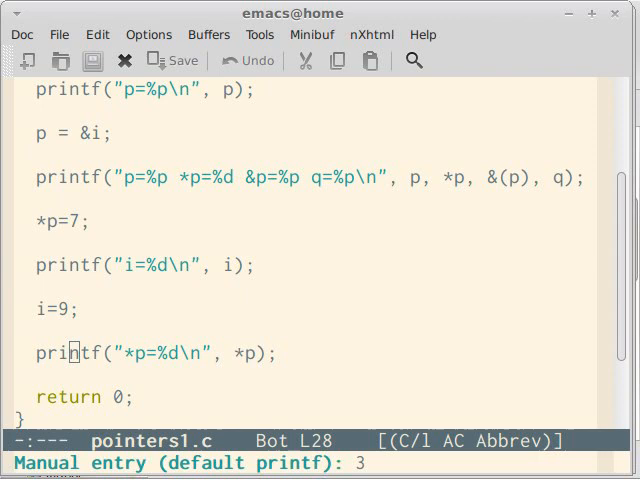
pyautogui.write('ma')
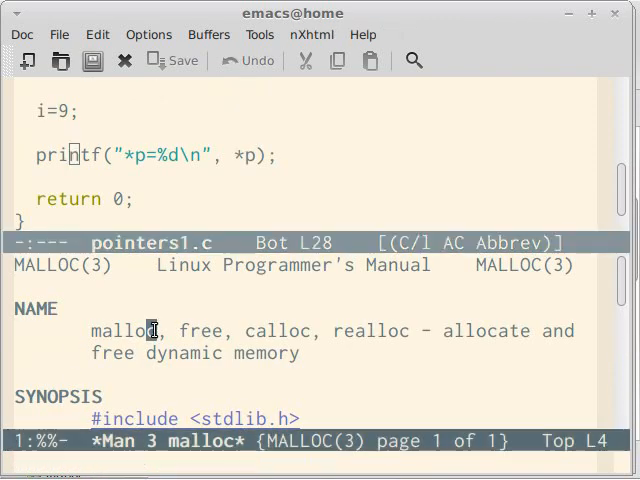
# Read the malloc man page synopsis and descriptions of free, calloc and realloc.
pyautogui.scroll(-3)
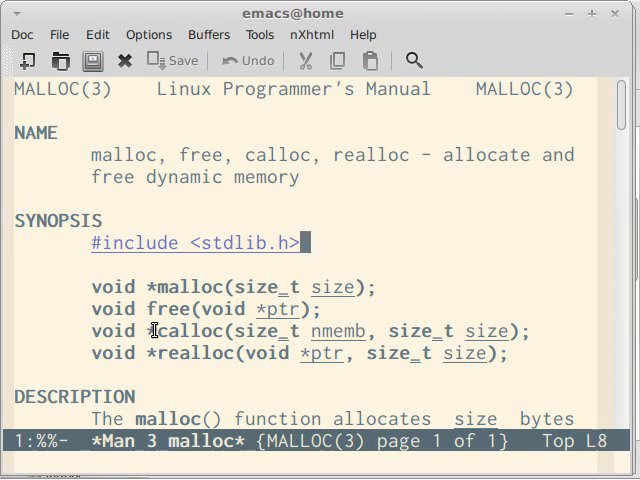
pyautogui.click(305, 288)
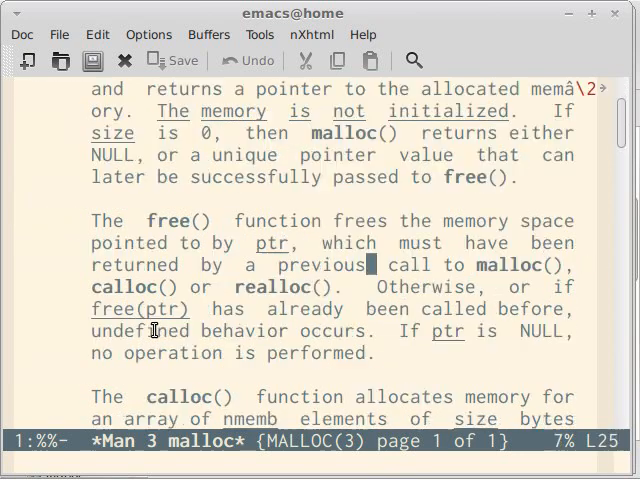
pyautogui.scroll(-3)
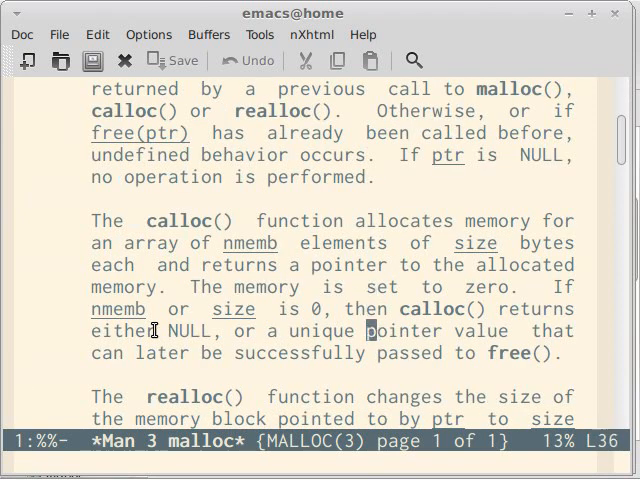
pyautogui.scroll(-3)
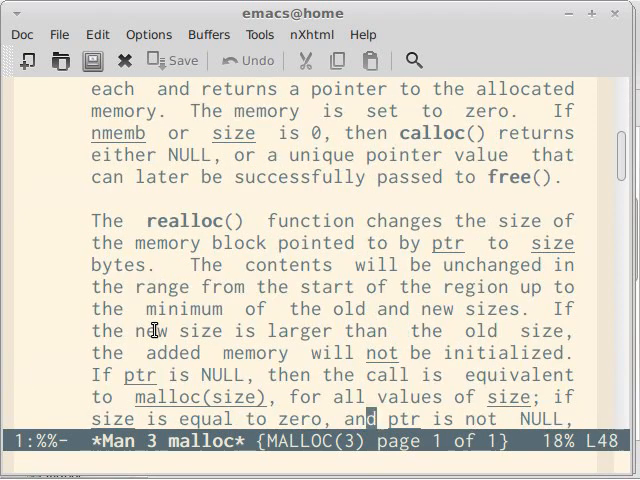
pyautogui.scroll(-3)
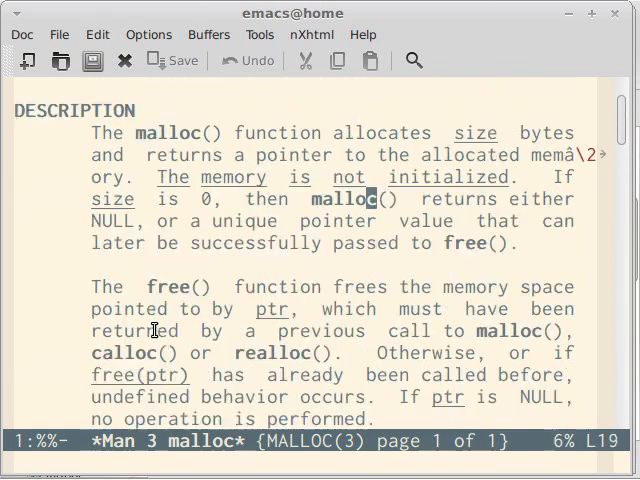
pyautogui.scroll(3)
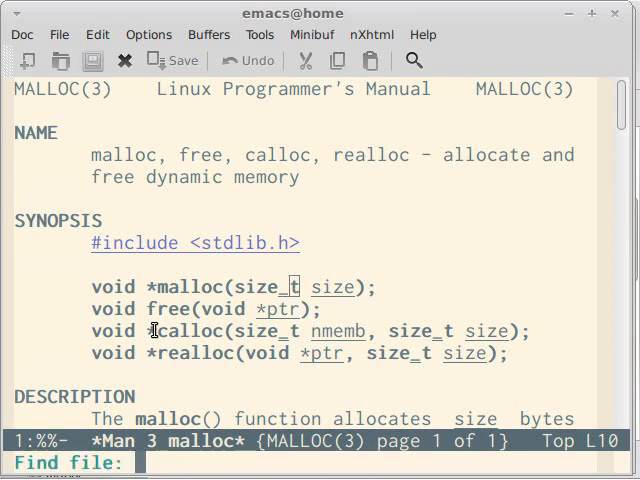
pyautogui.write('/usr/include/')
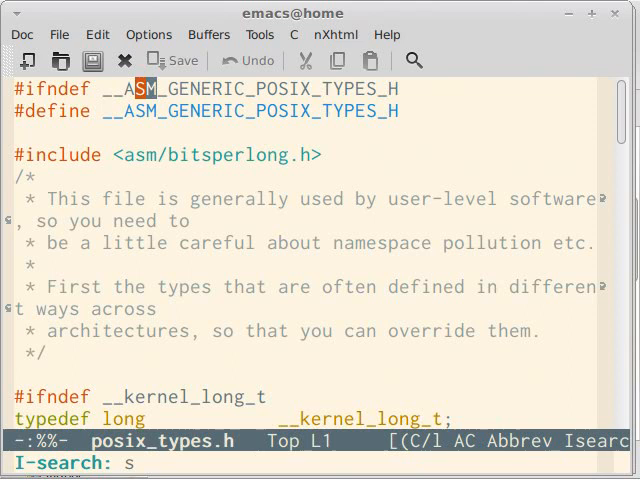
pyautogui.write('ize_t')
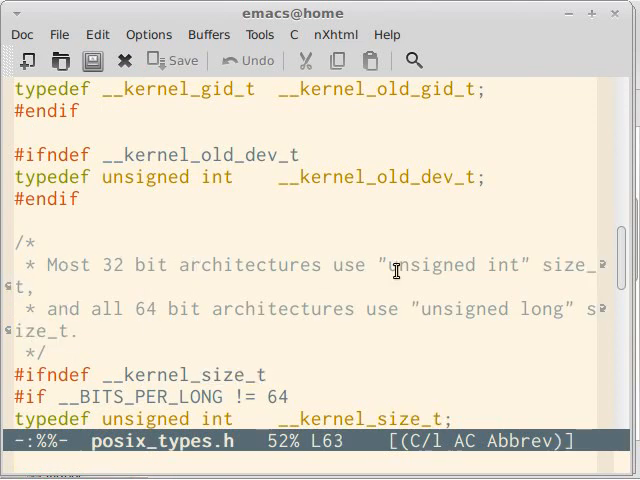
pyautogui.moveTo(220, 290)
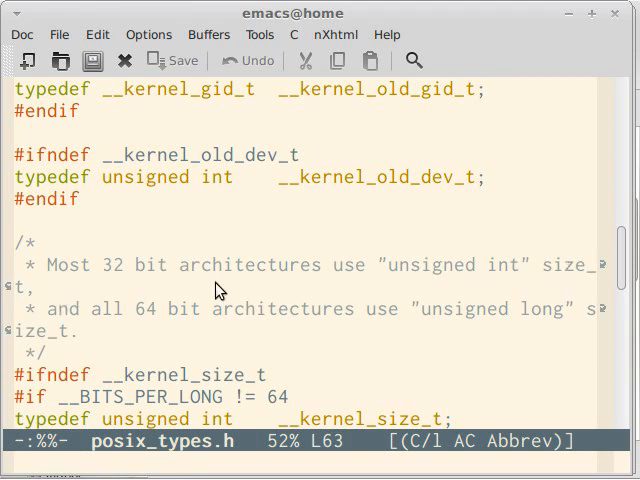
pyautogui.moveTo(163, 318)
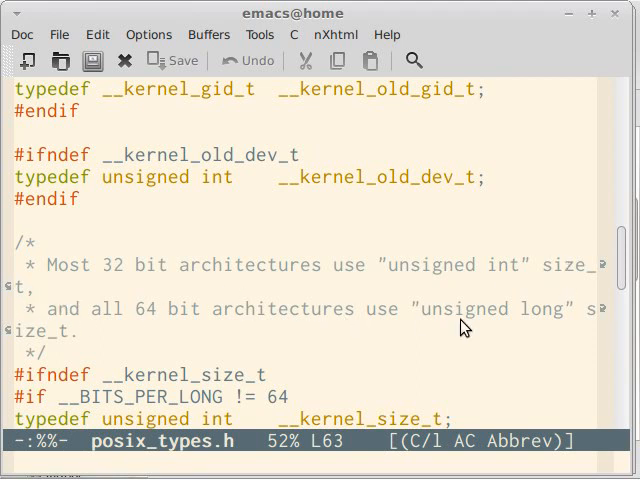
pyautogui.moveTo(135, 345)
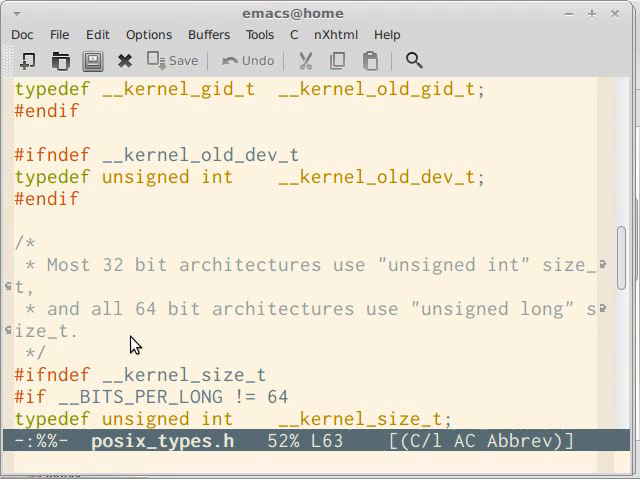
pyautogui.press('up')
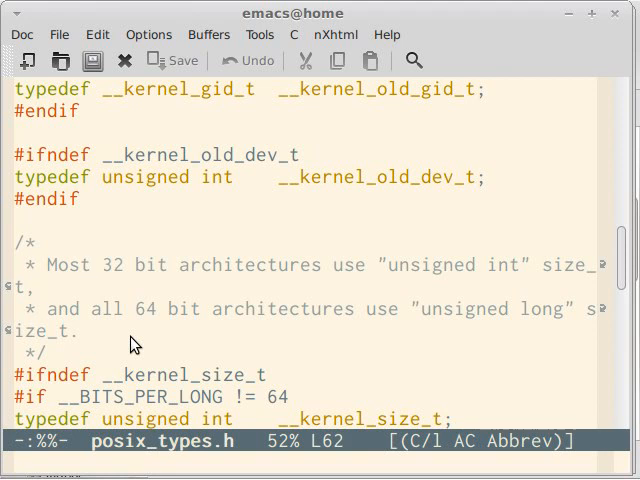
pyautogui.press('down')
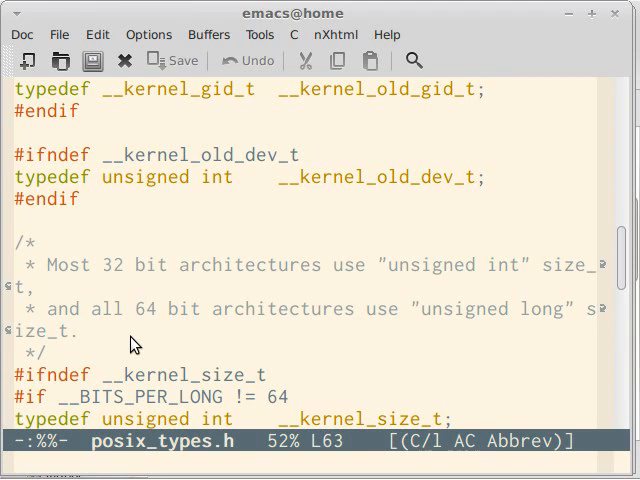
pyautogui.click(83, 331)
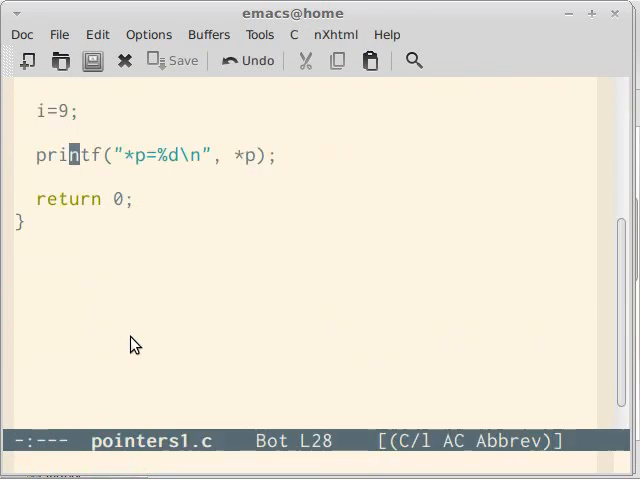
# Start a find-file prompt to open the stdint.h header.
pyautogui.press('C-x C-f')
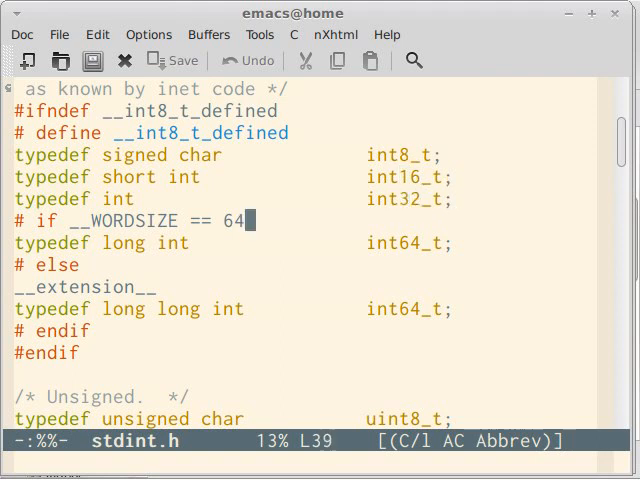
# Move to the int8_t through int64_t typedefs in stdint.h.
pyautogui.press('up')
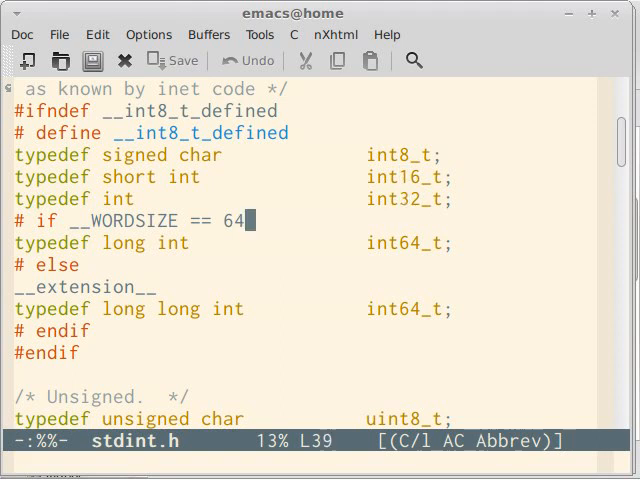
pyautogui.press('down')
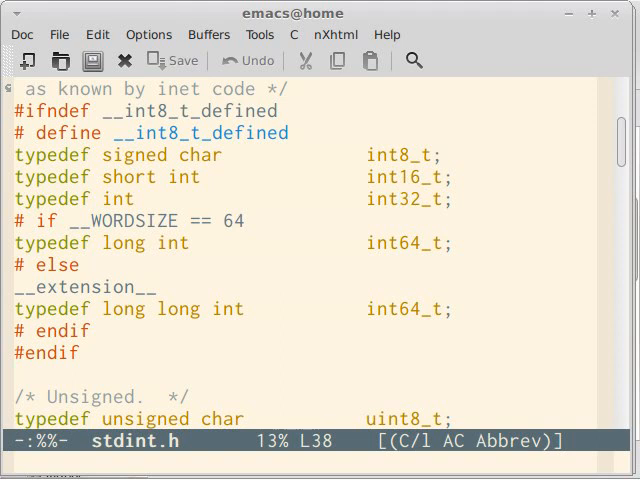
pyautogui.click(417, 199)
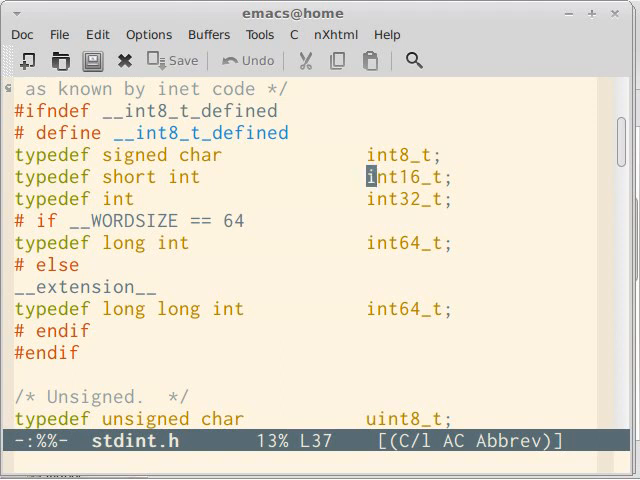
pyautogui.press('down')
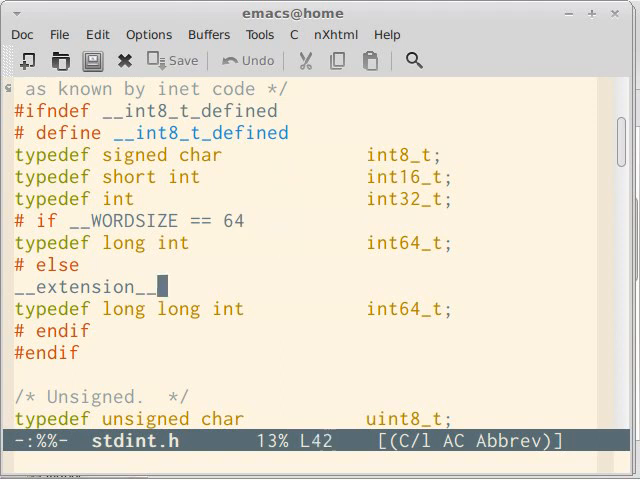
pyautogui.scroll(-3)
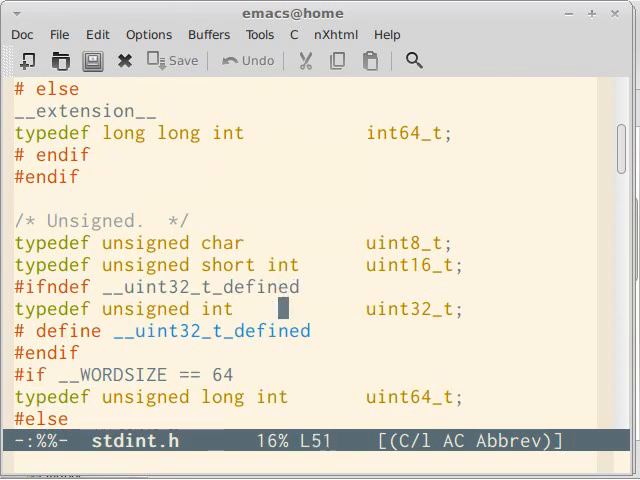